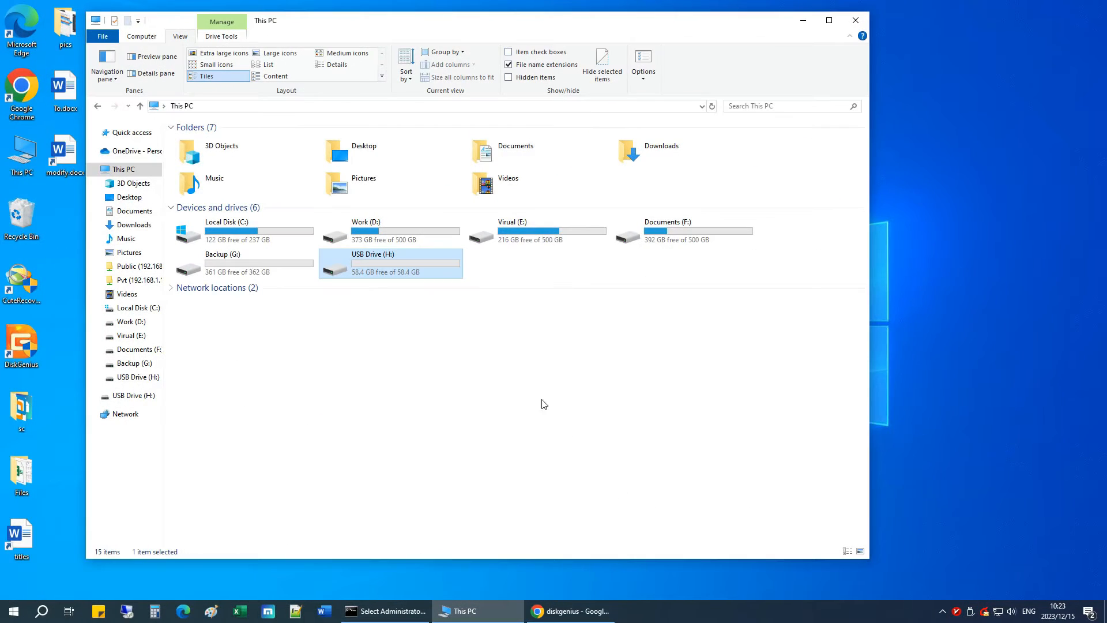
# Review Windows' format file-system choices for USB Drive (H:) and cancel without formatting
pyautogui.rightClick(390, 263)
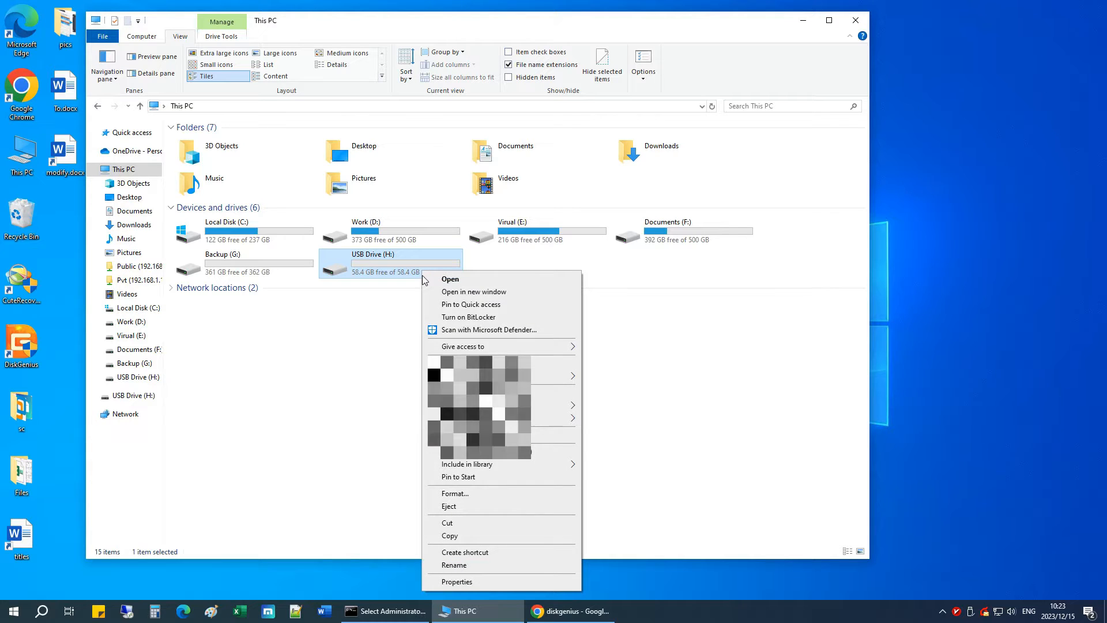
pyautogui.moveTo(459, 498)
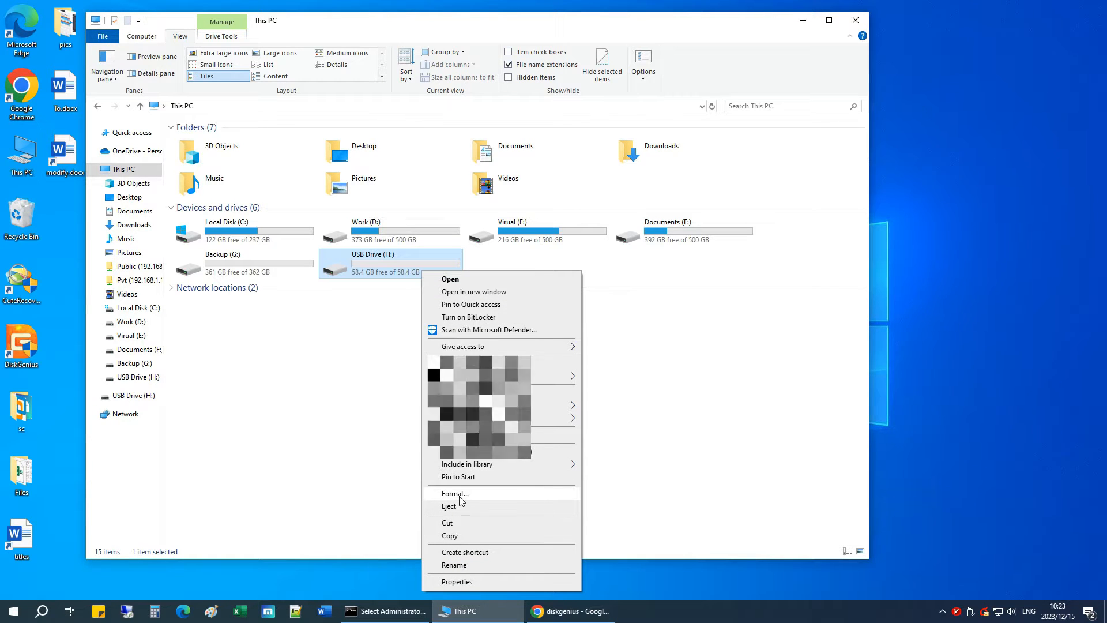
pyautogui.click(455, 493)
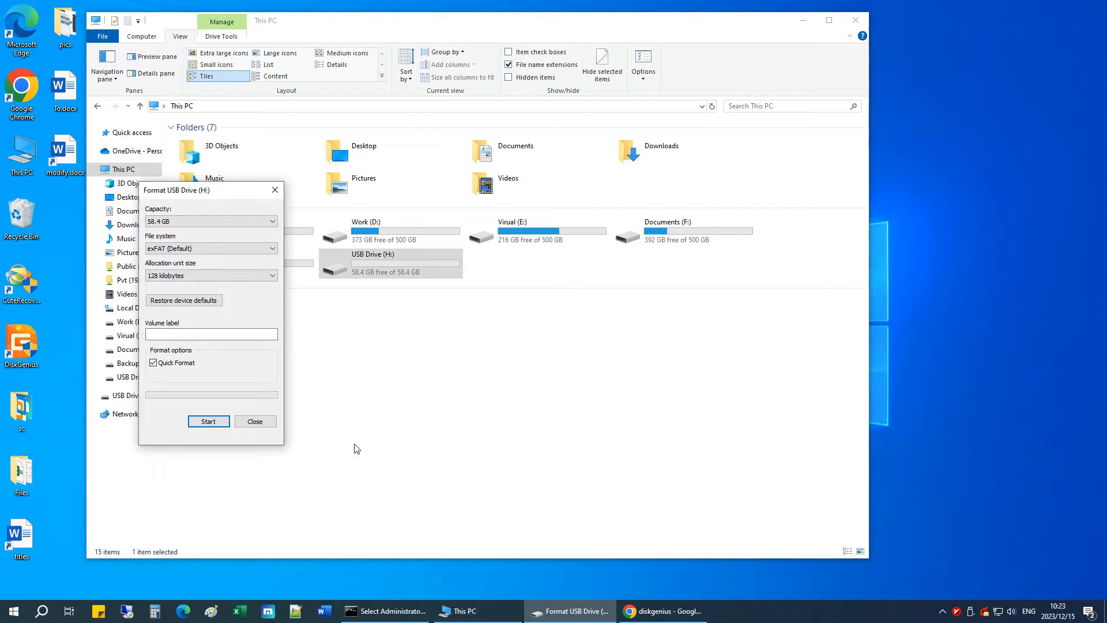
pyautogui.click(271, 248)
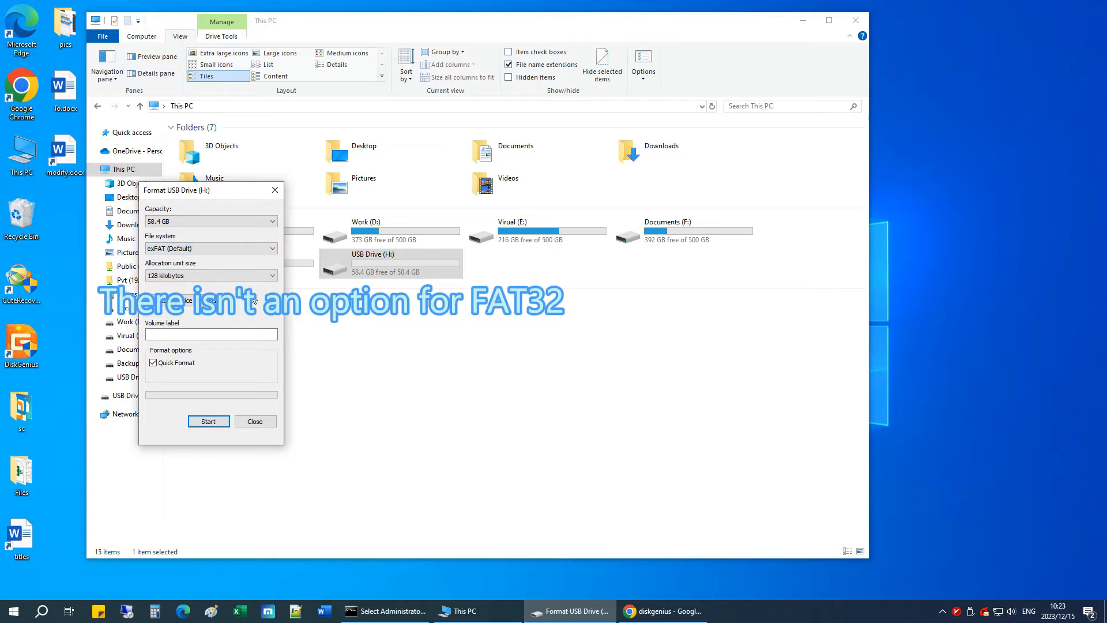
pyautogui.click(255, 420)
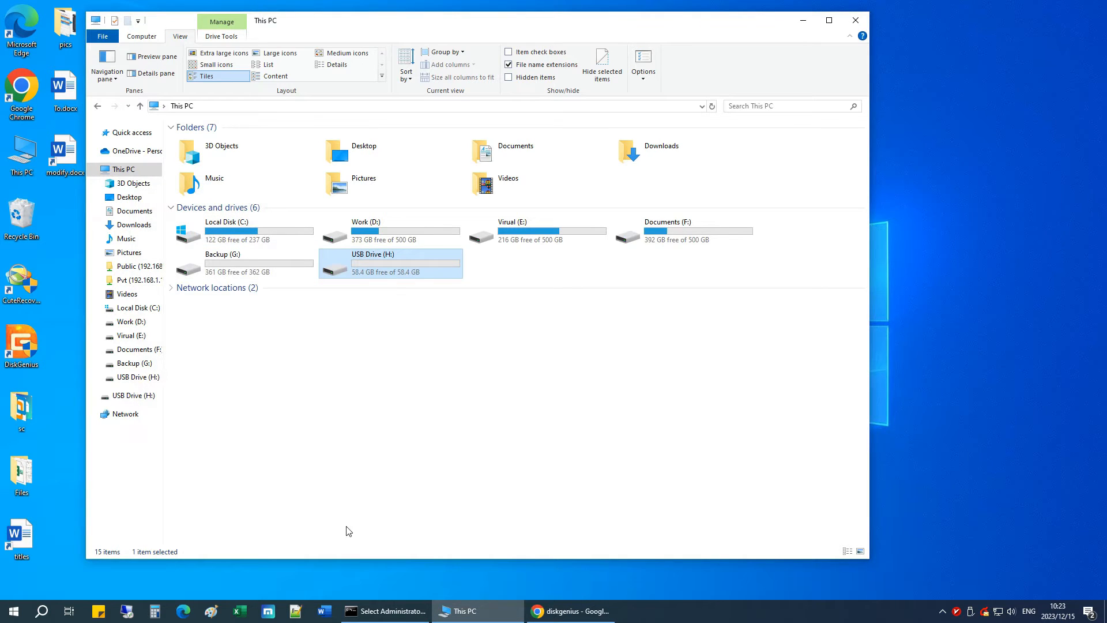
# From the Chrome search results, view the DiskGenius Free Edition page and browse through it
pyautogui.click(385, 611)
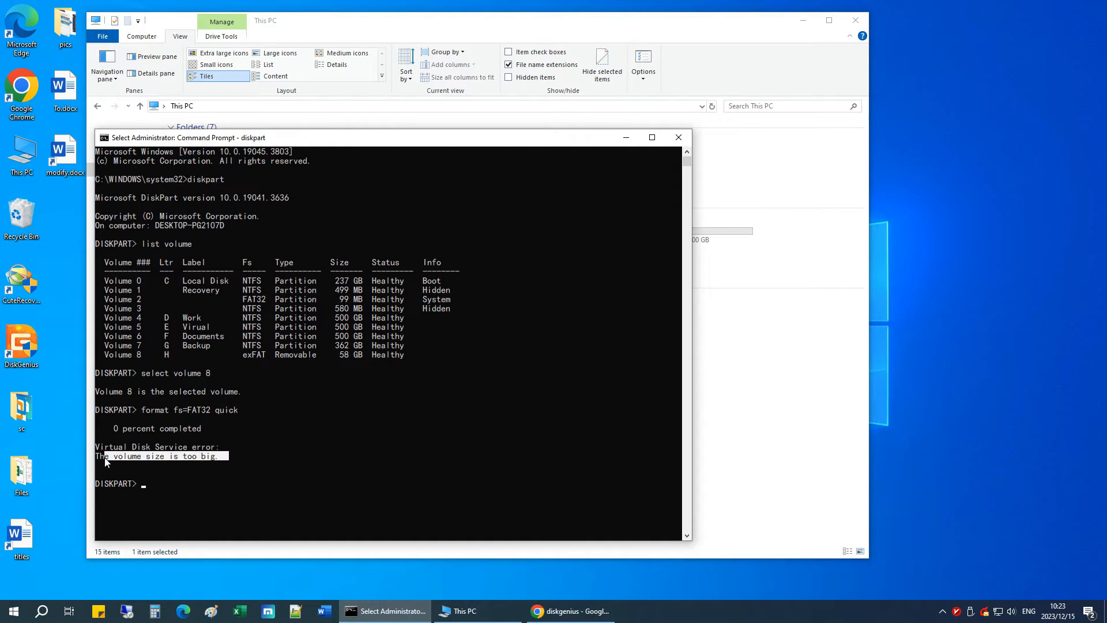
pyautogui.moveTo(132, 467)
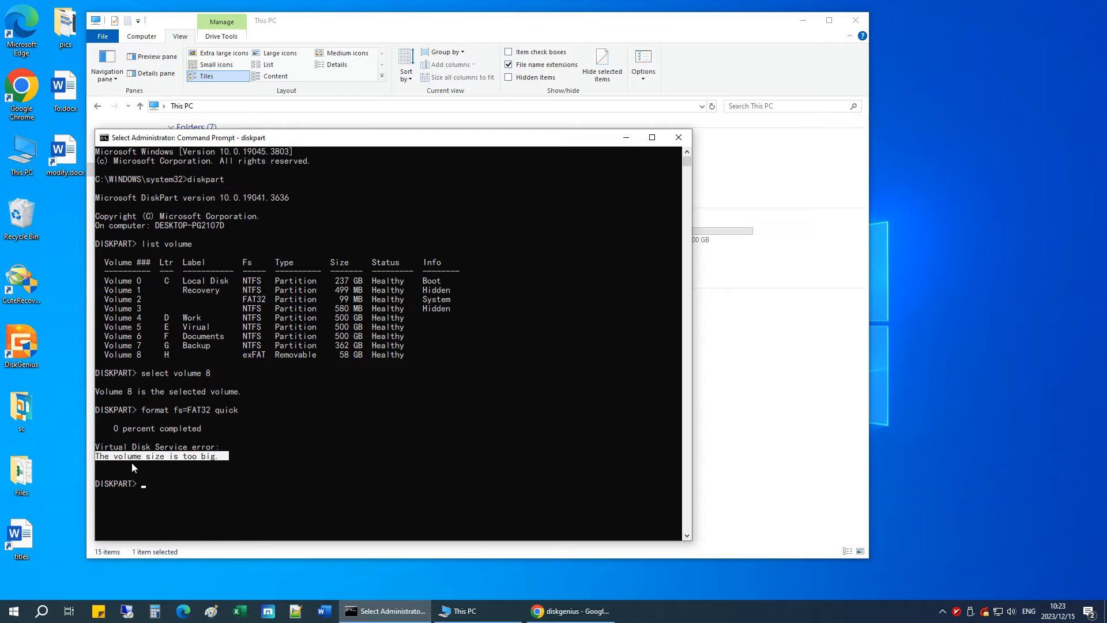
pyautogui.moveTo(281, 508)
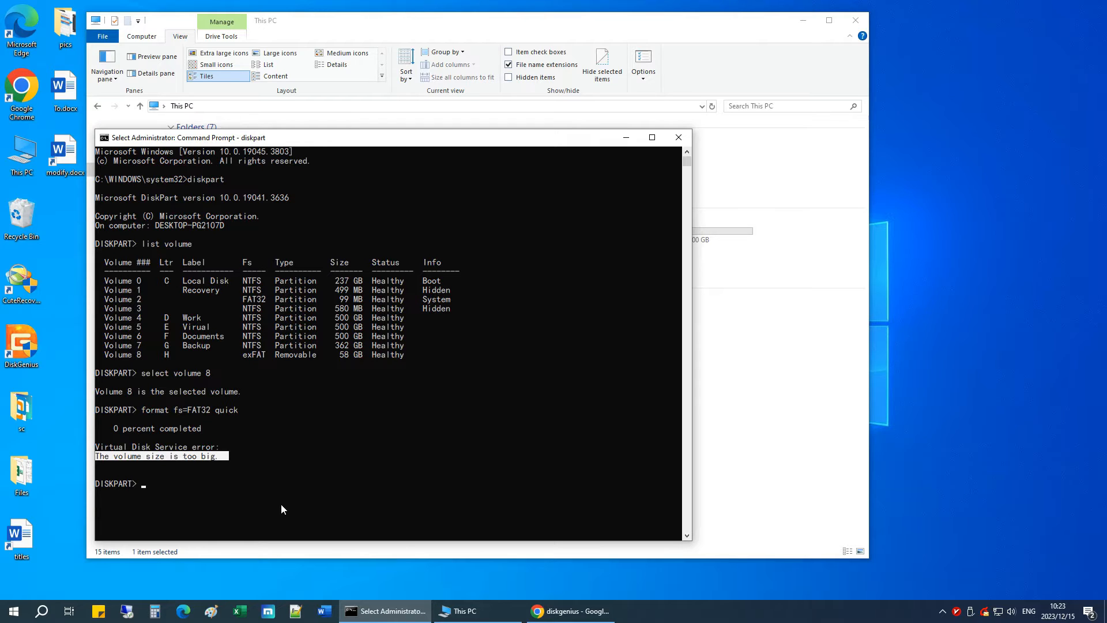
pyautogui.moveTo(628, 191)
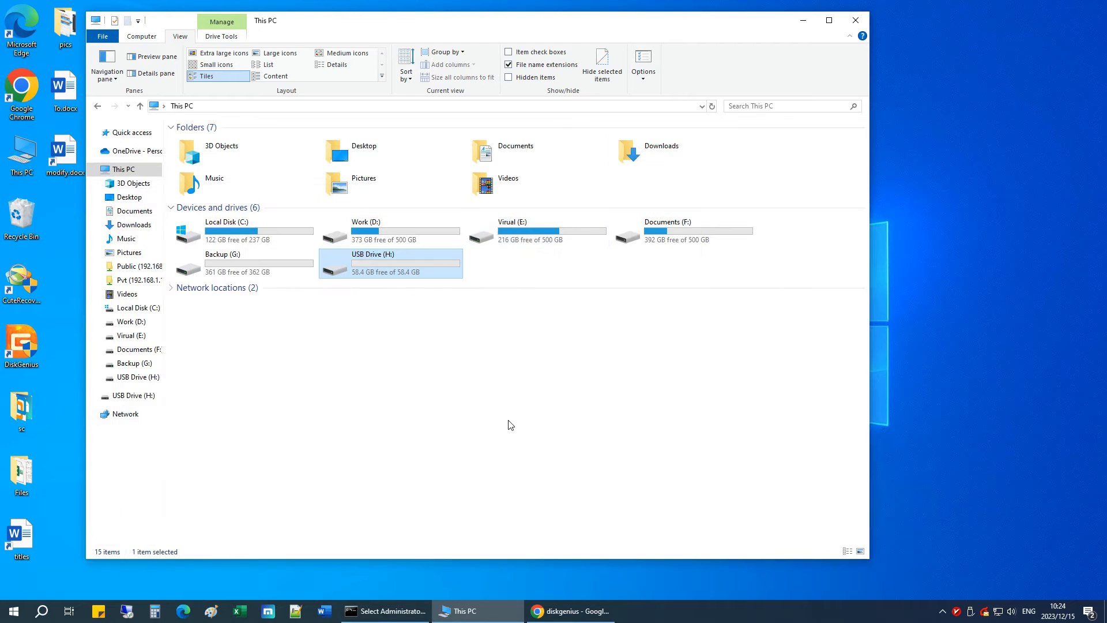
pyautogui.click(568, 611)
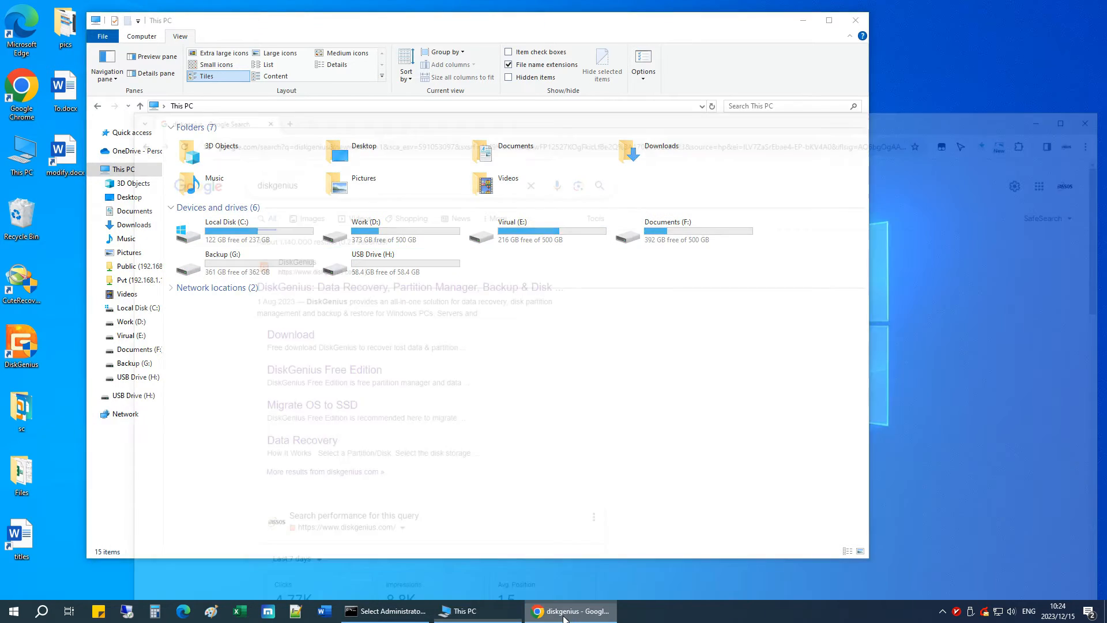
pyautogui.click(569, 611)
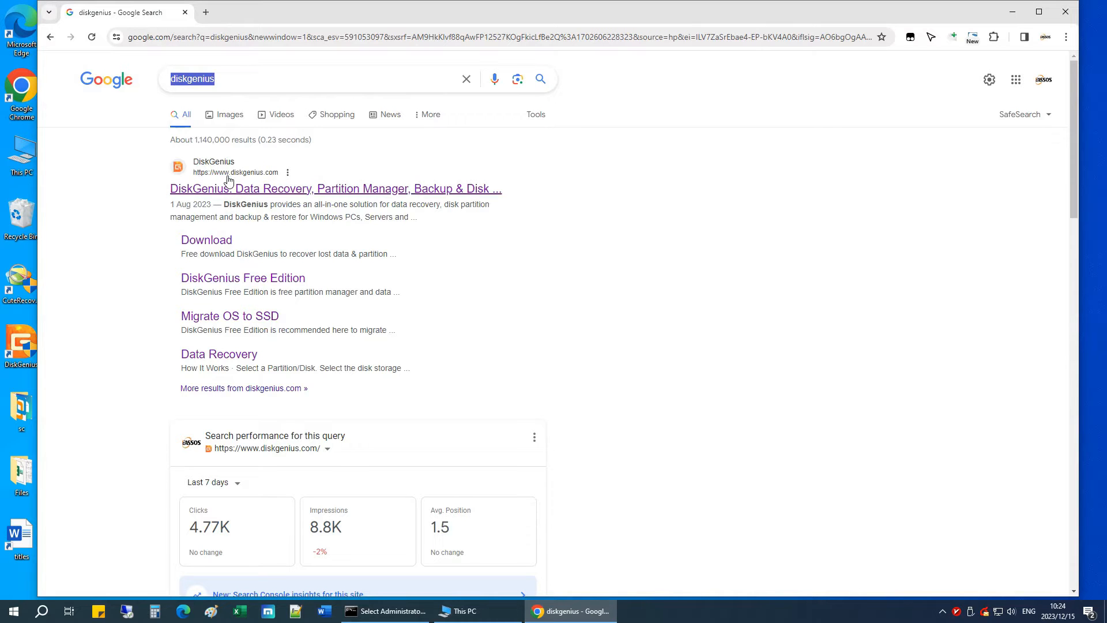
pyautogui.moveTo(243, 277)
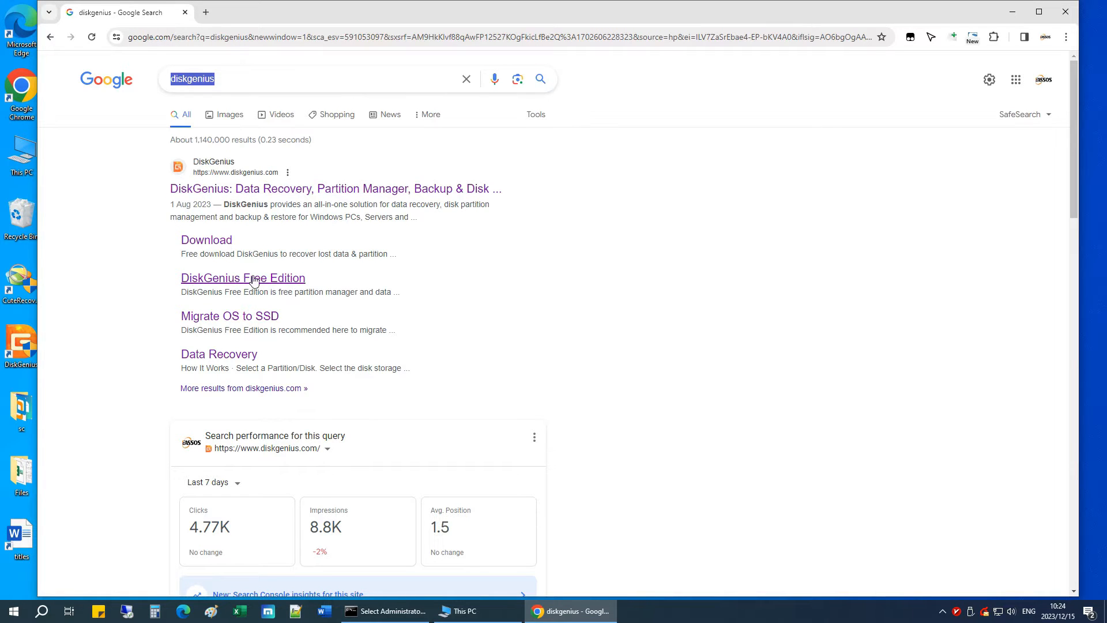
pyautogui.click(243, 278)
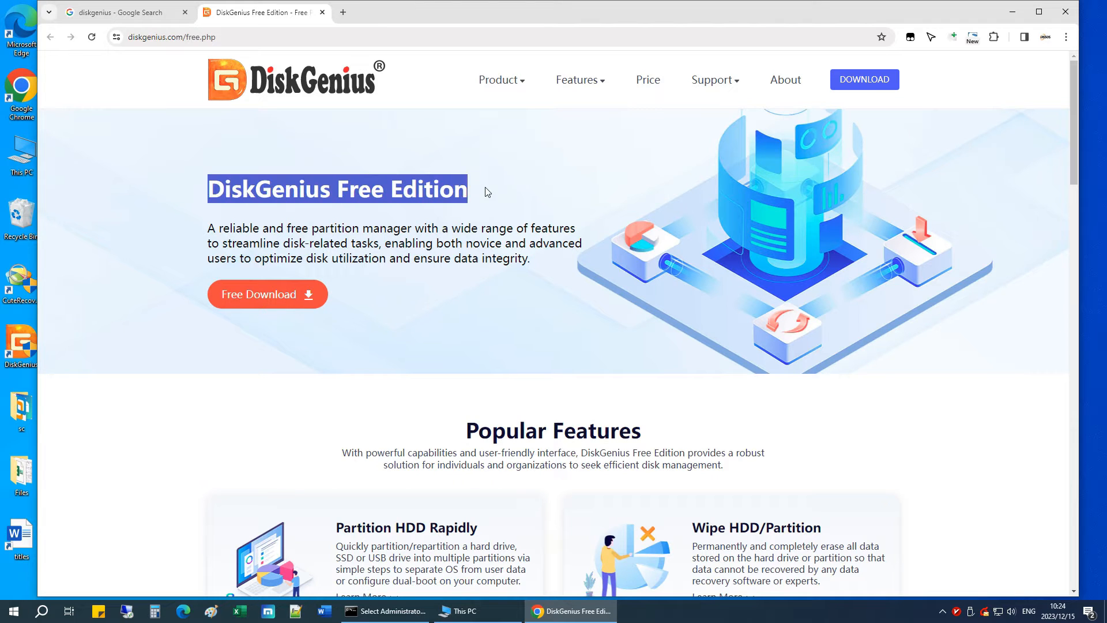
pyautogui.scroll(-3)
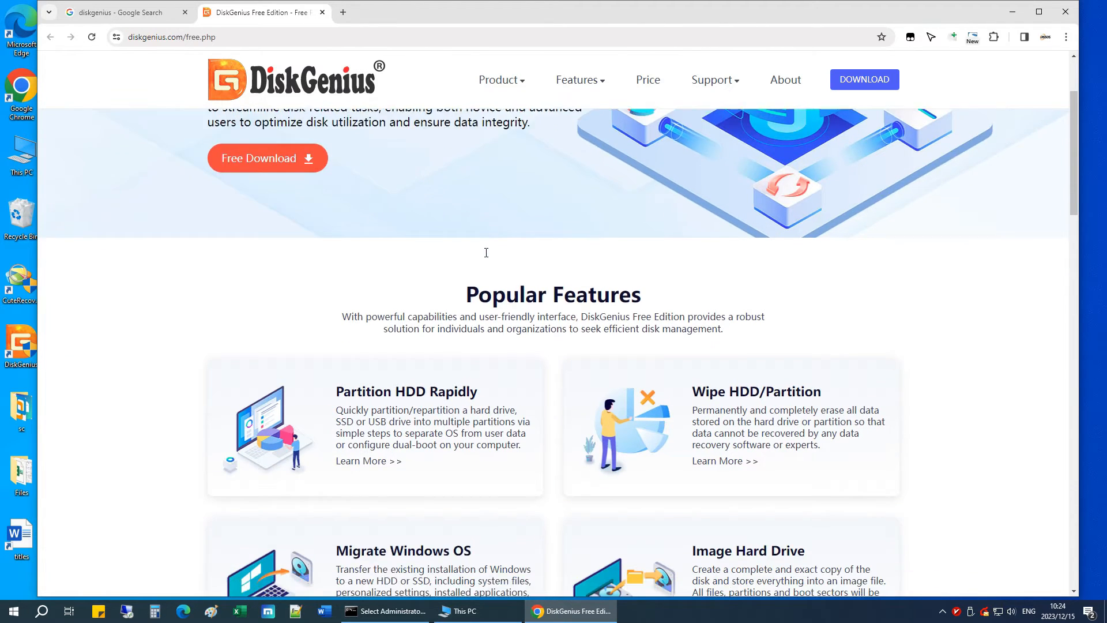
pyautogui.scroll(-3)
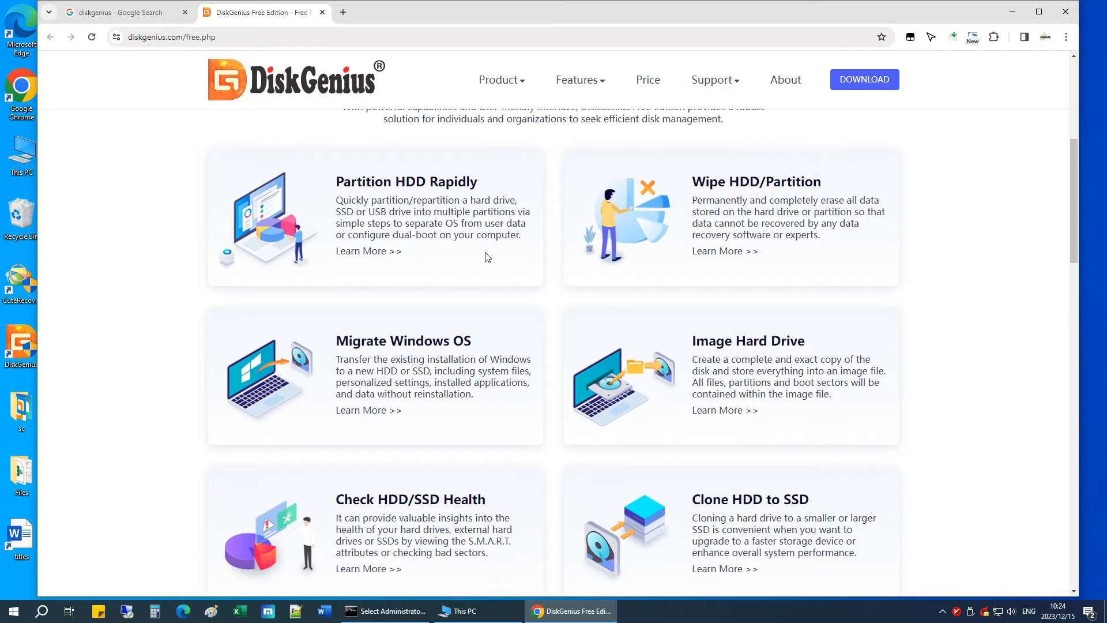
pyautogui.scroll(-3)
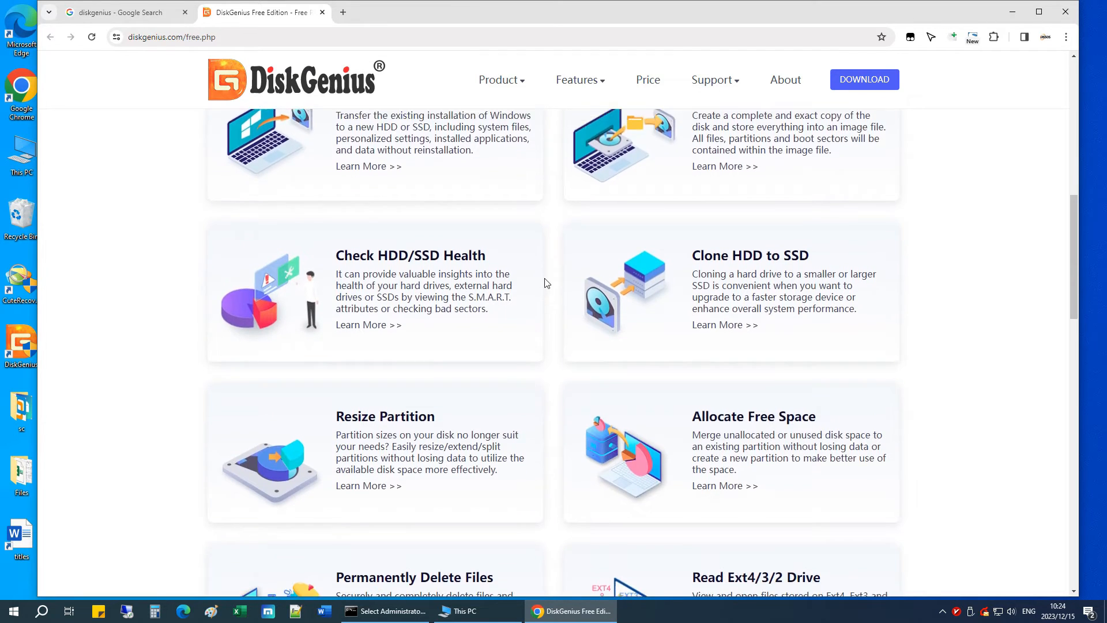
pyautogui.scroll(-3)
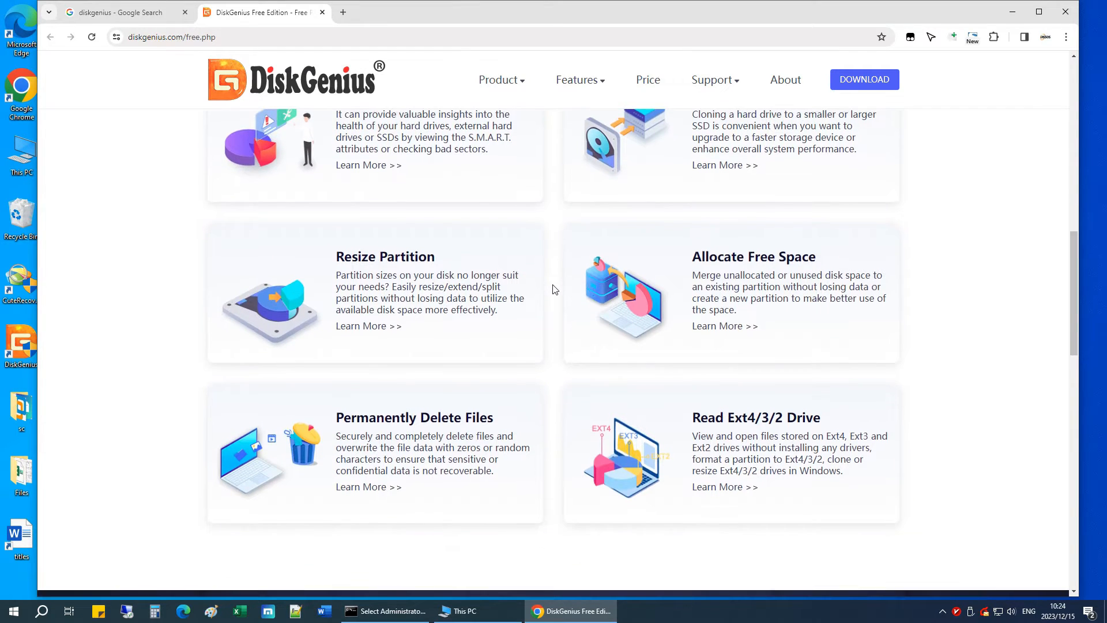
pyautogui.scroll(3)
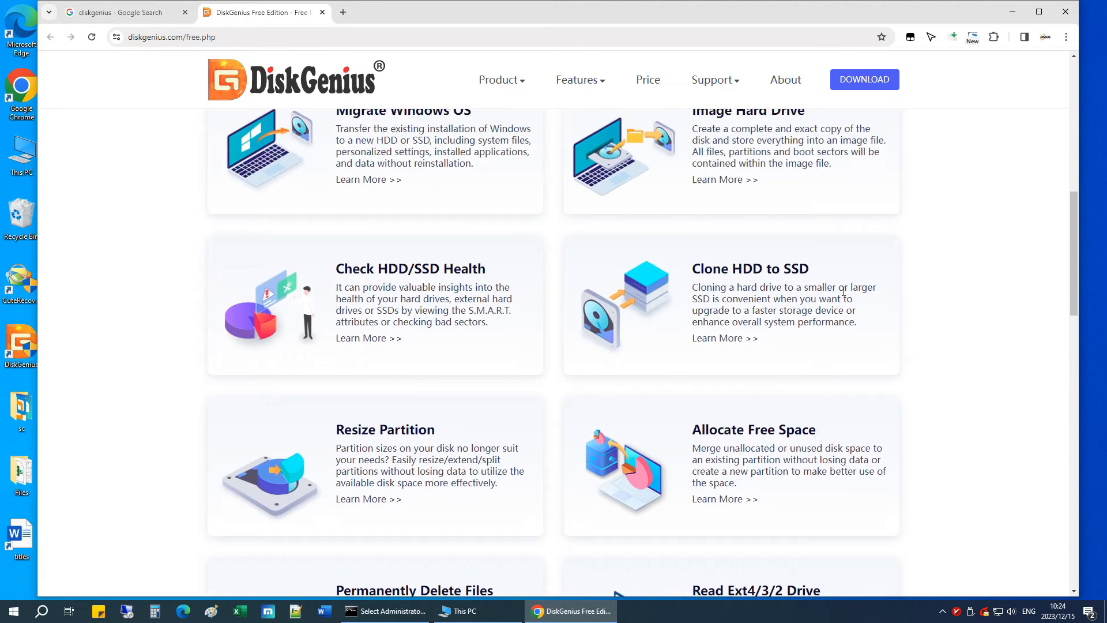
pyautogui.scroll(3)
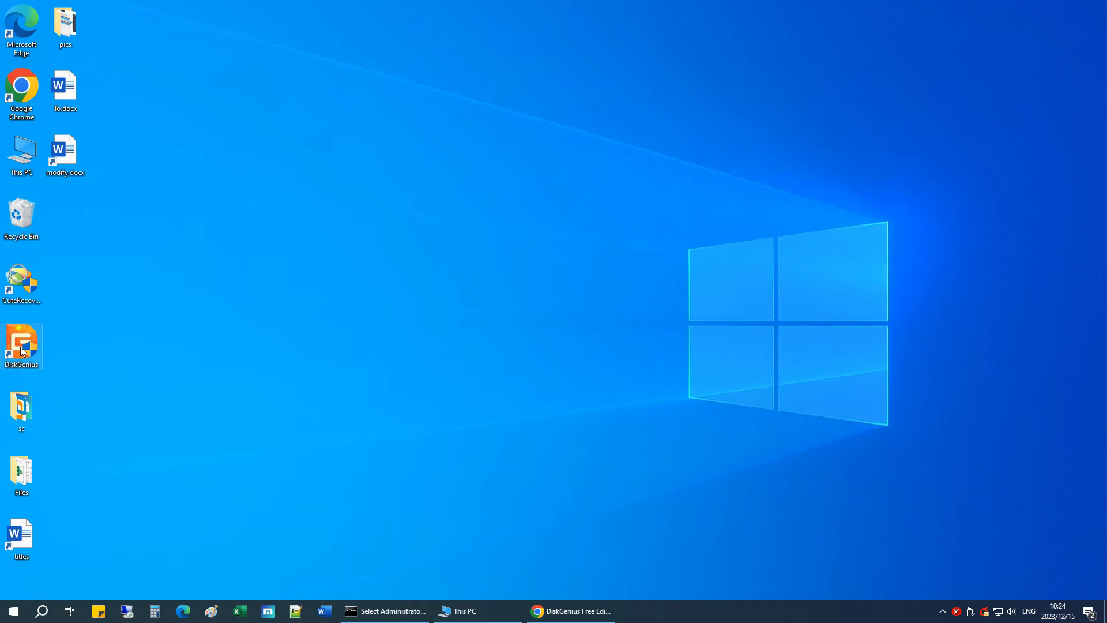
# Launch DiskGenius and select the 58GB SanDisk Extreme's Removable Disk H: partition for formatting
pyautogui.doubleClick(20, 344)
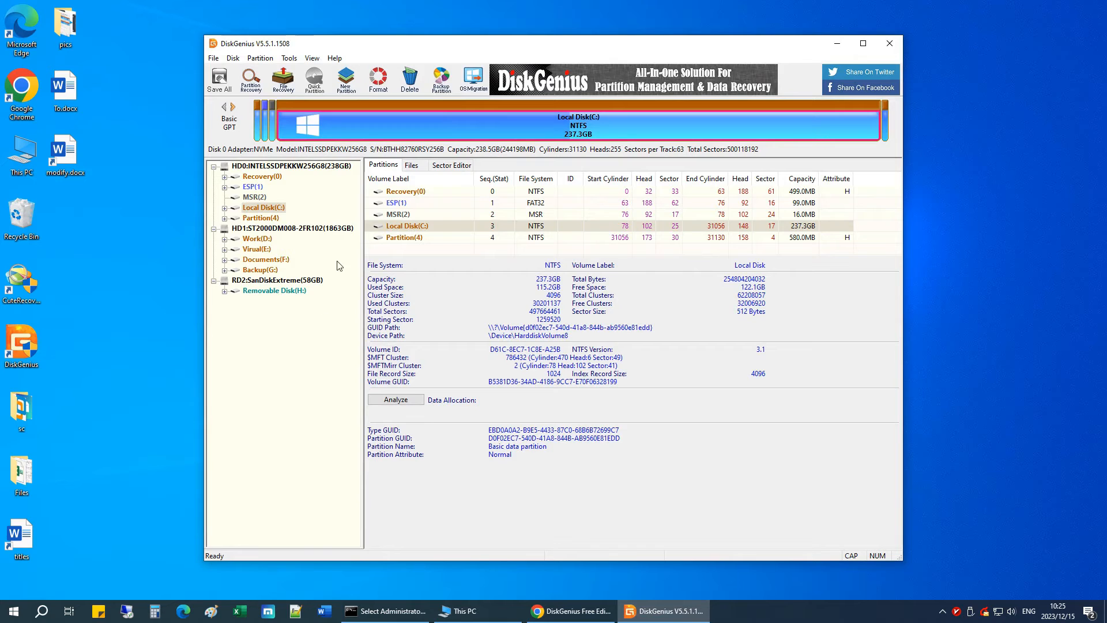
pyautogui.click(289, 228)
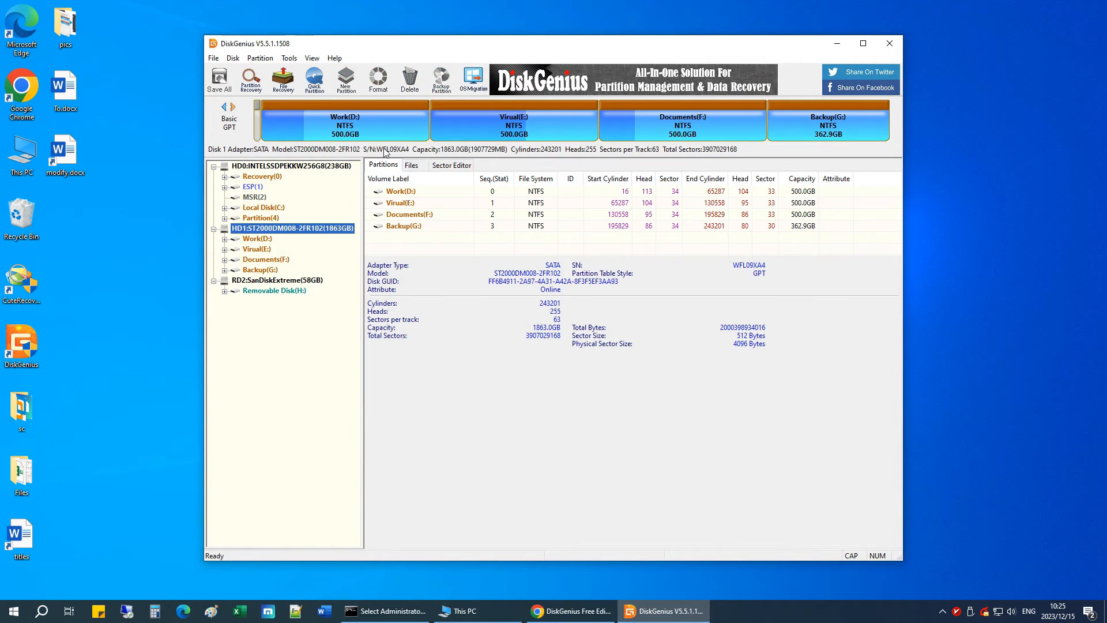
pyautogui.click(275, 279)
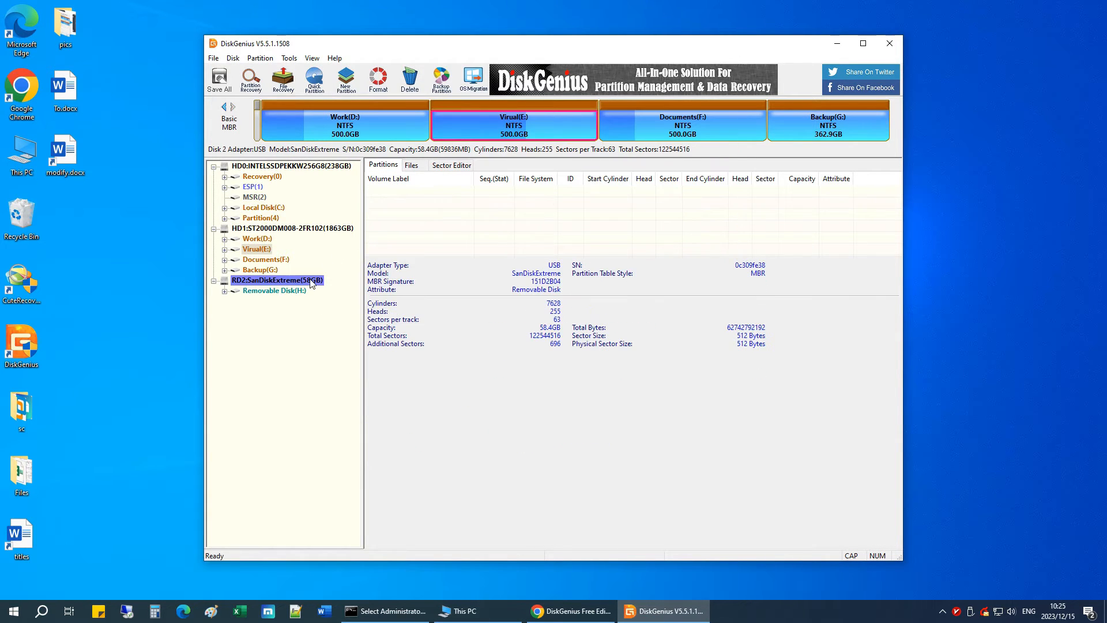
pyautogui.click(274, 290)
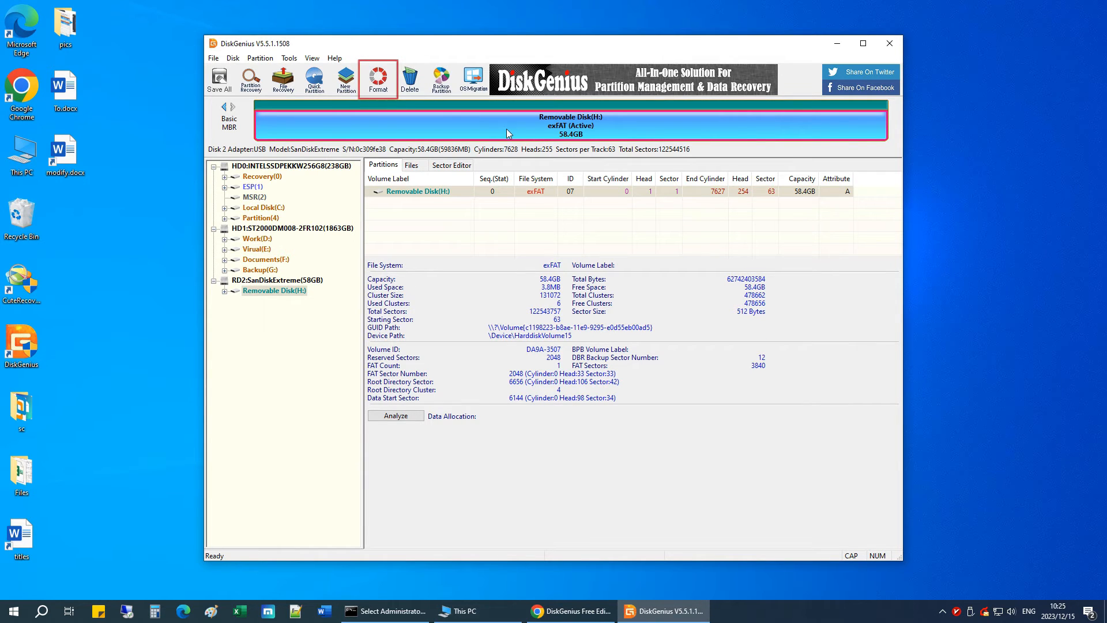
pyautogui.moveTo(418, 111)
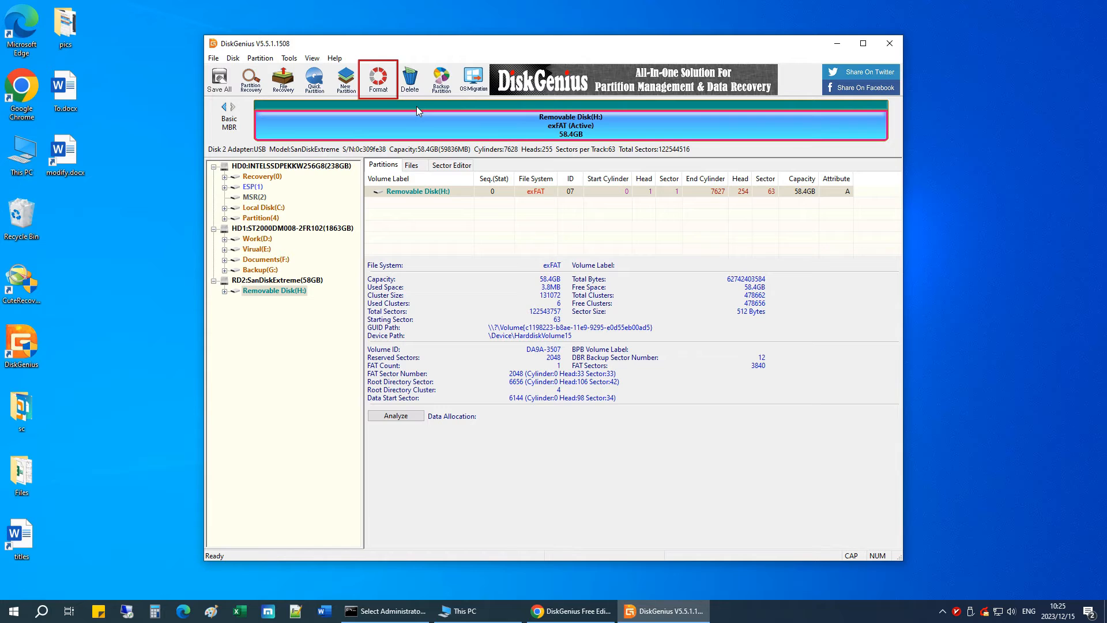
pyautogui.click(378, 77)
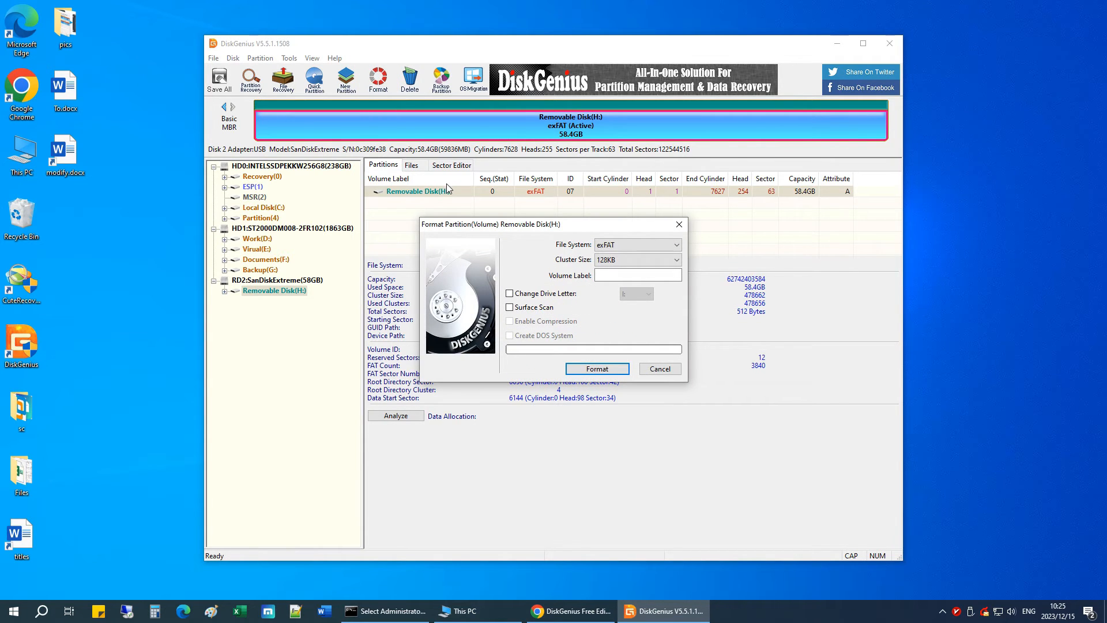
# Choose FAT32 as the file system for Removable Disk H:, keeping the default 32KB cluster size
pyautogui.click(675, 245)
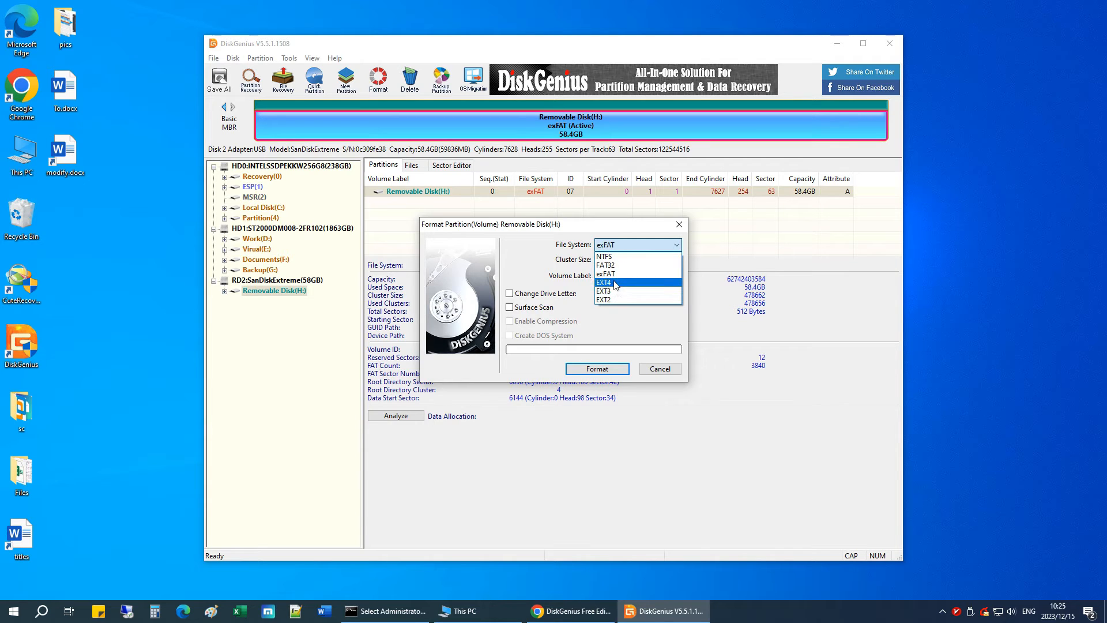
pyautogui.moveTo(630, 265)
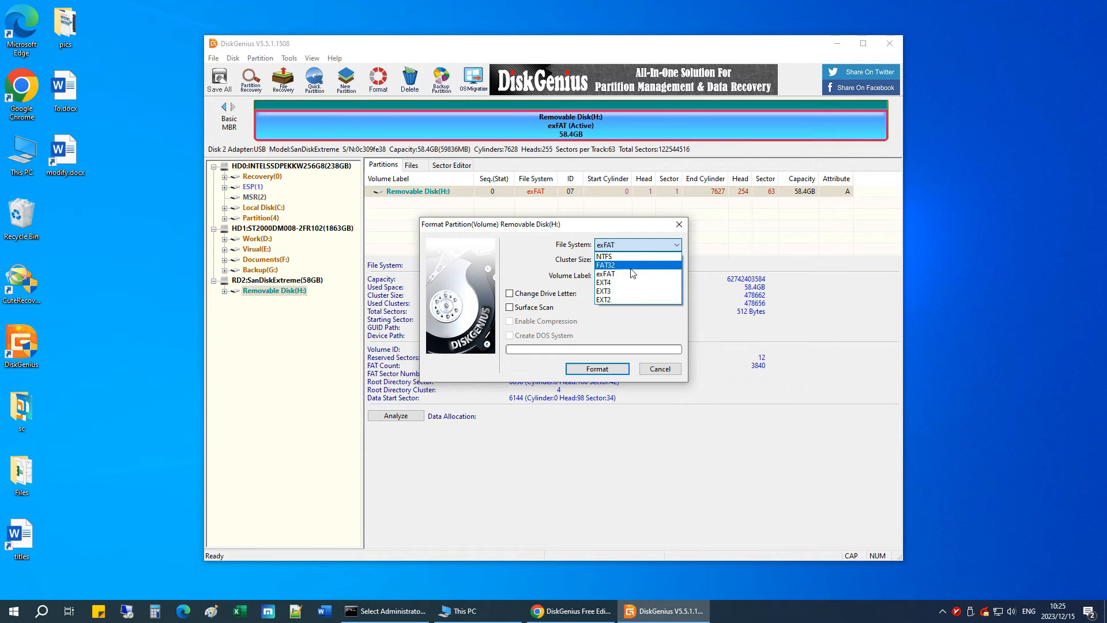
pyautogui.click(606, 264)
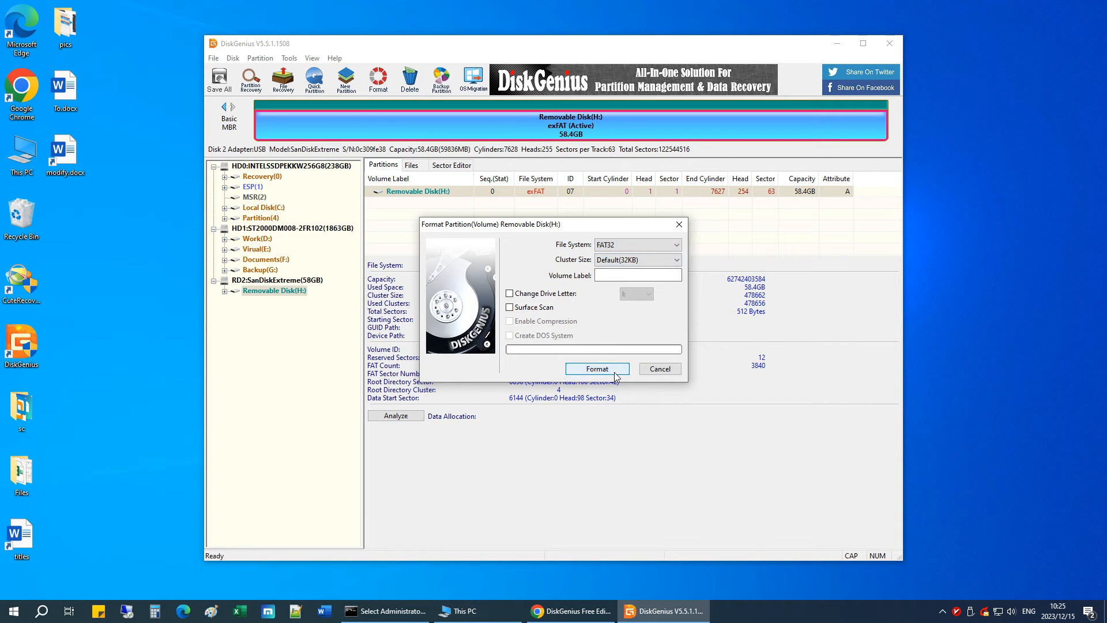
# Run the FAT32 format on Removable Disk H:, confirming the erase warning, and close the finished dialog
pyautogui.click(596, 369)
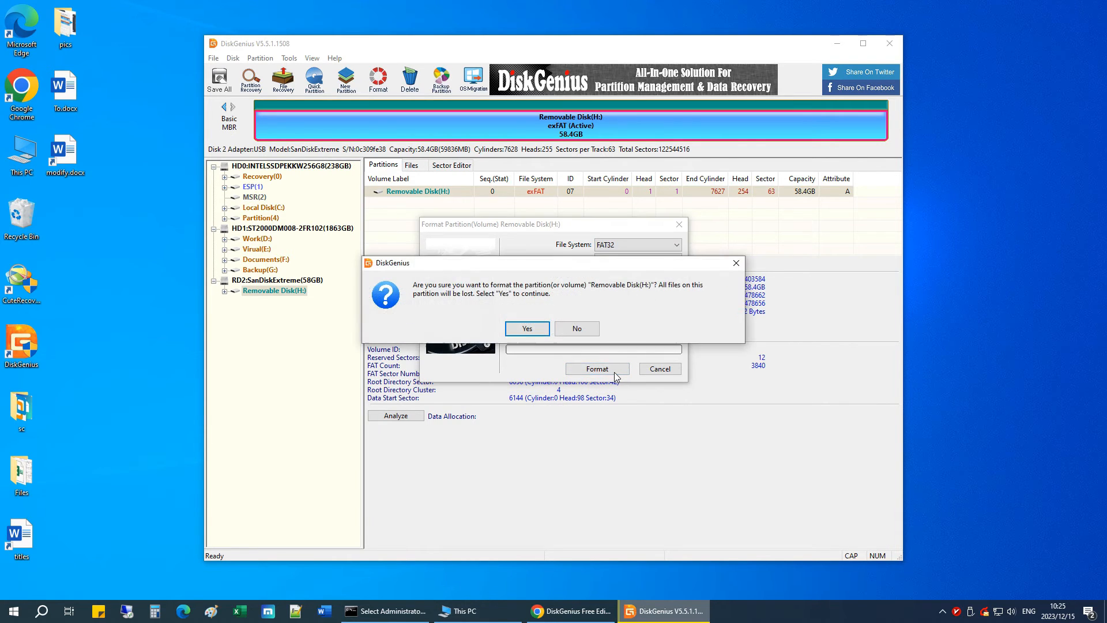
pyautogui.moveTo(407, 314)
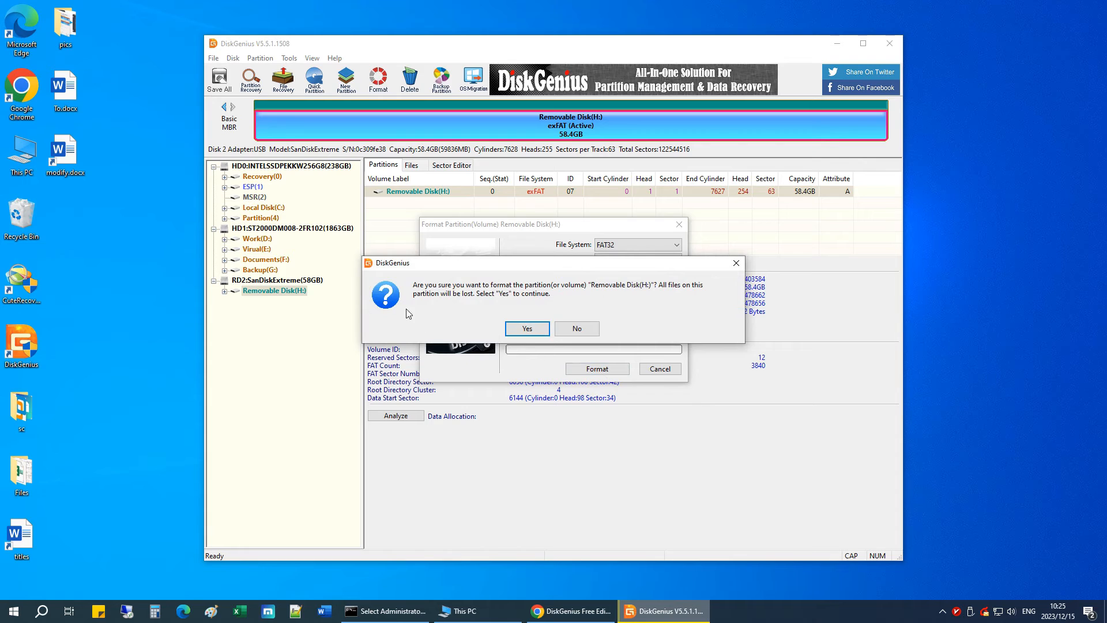
pyautogui.moveTo(583, 299)
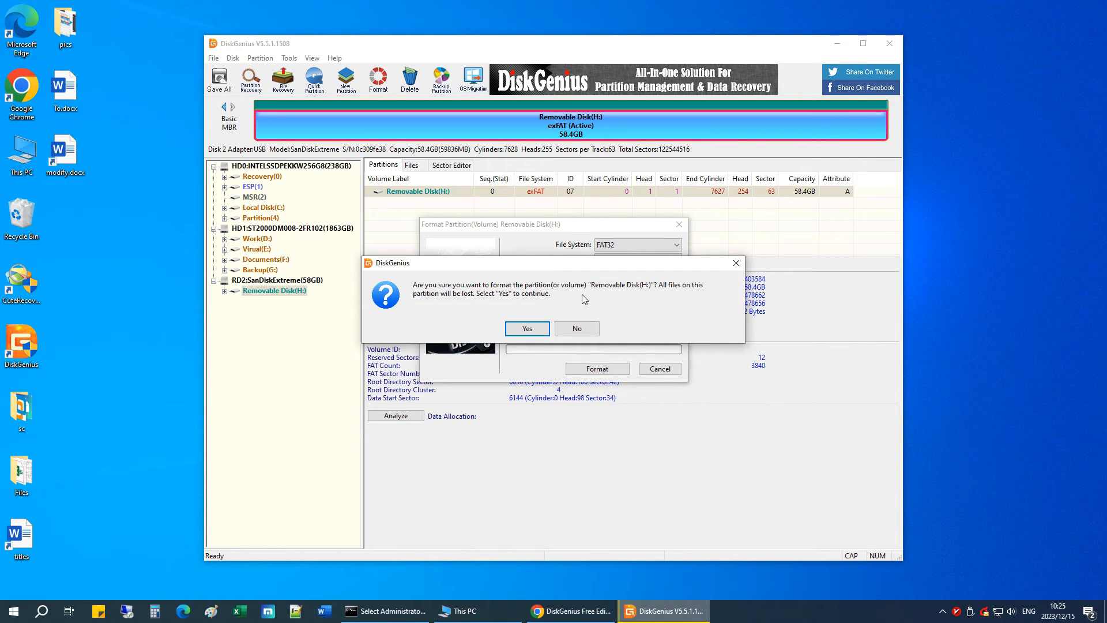
pyautogui.moveTo(478, 302)
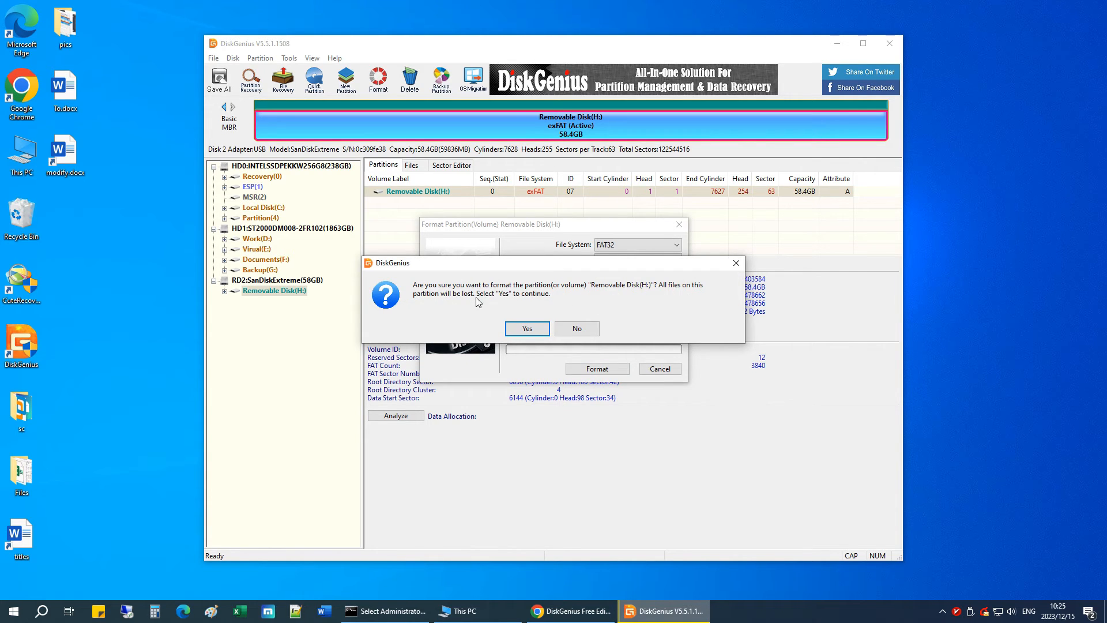
pyautogui.moveTo(548, 305)
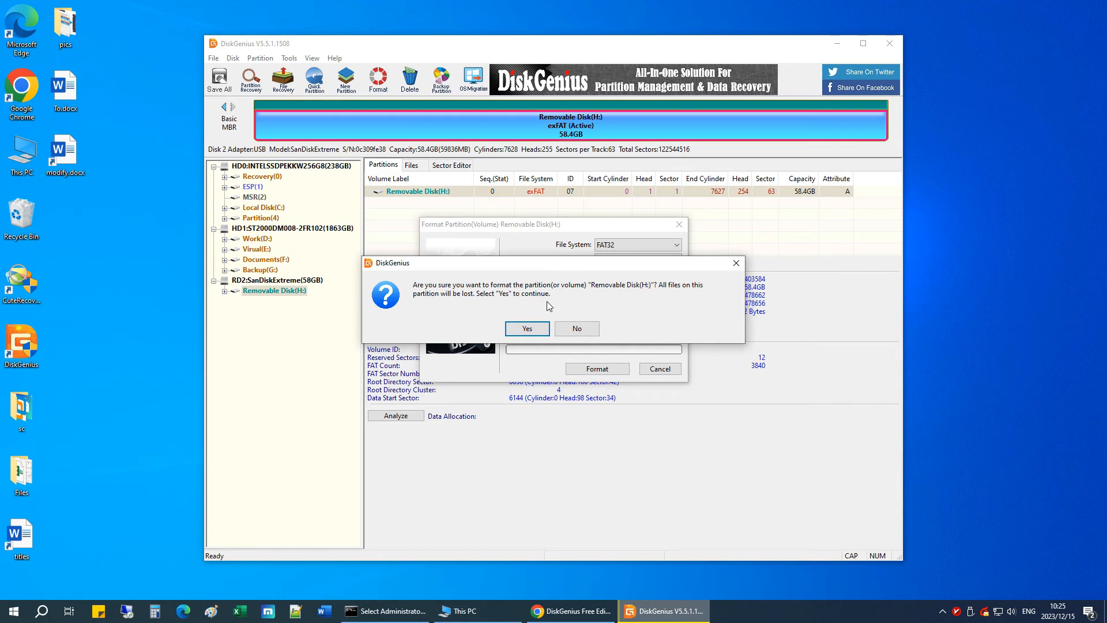
pyautogui.click(526, 329)
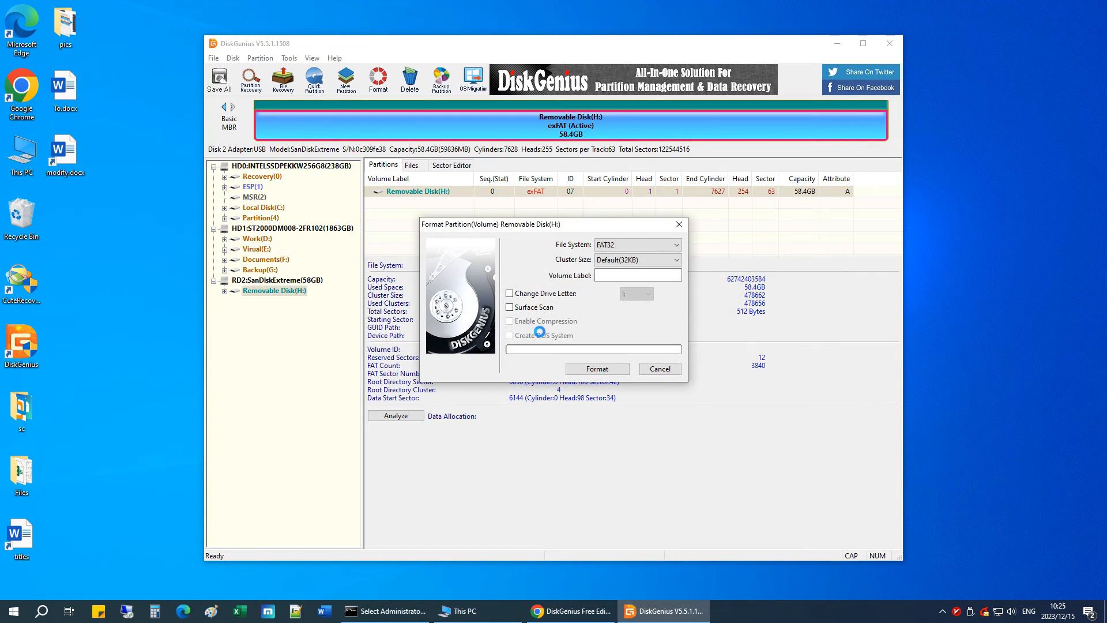
pyautogui.click(596, 368)
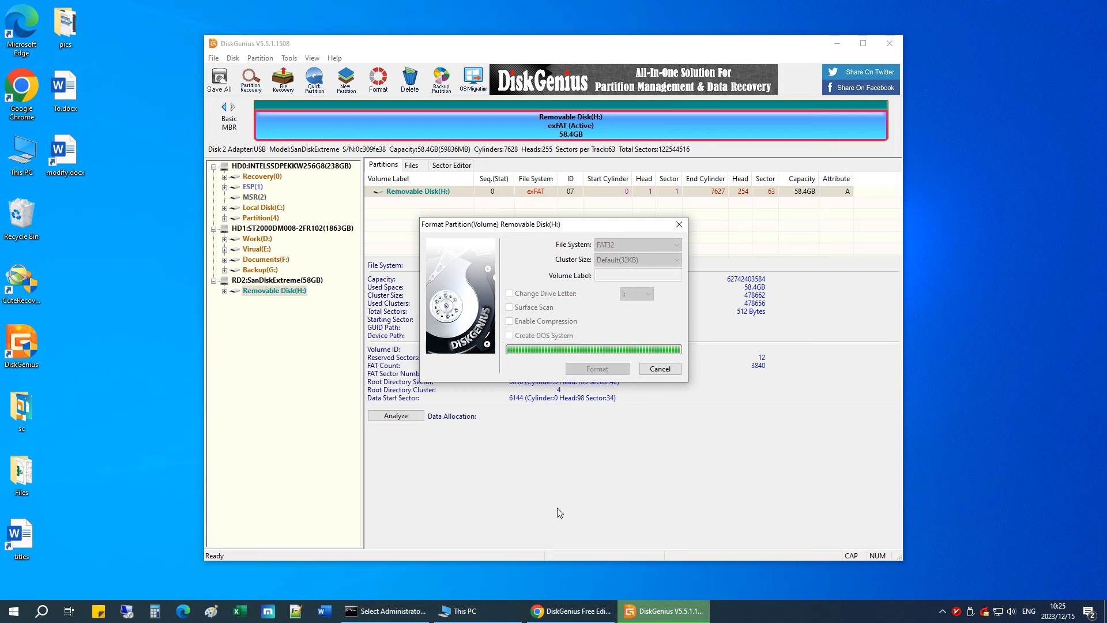
pyautogui.click(659, 368)
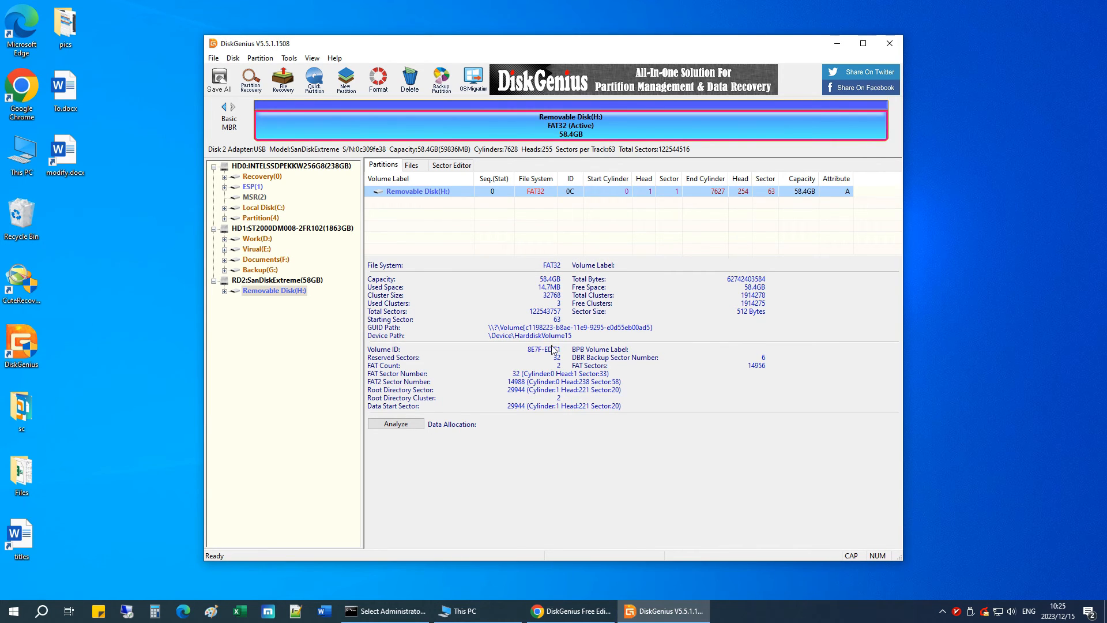
pyautogui.moveTo(572, 140)
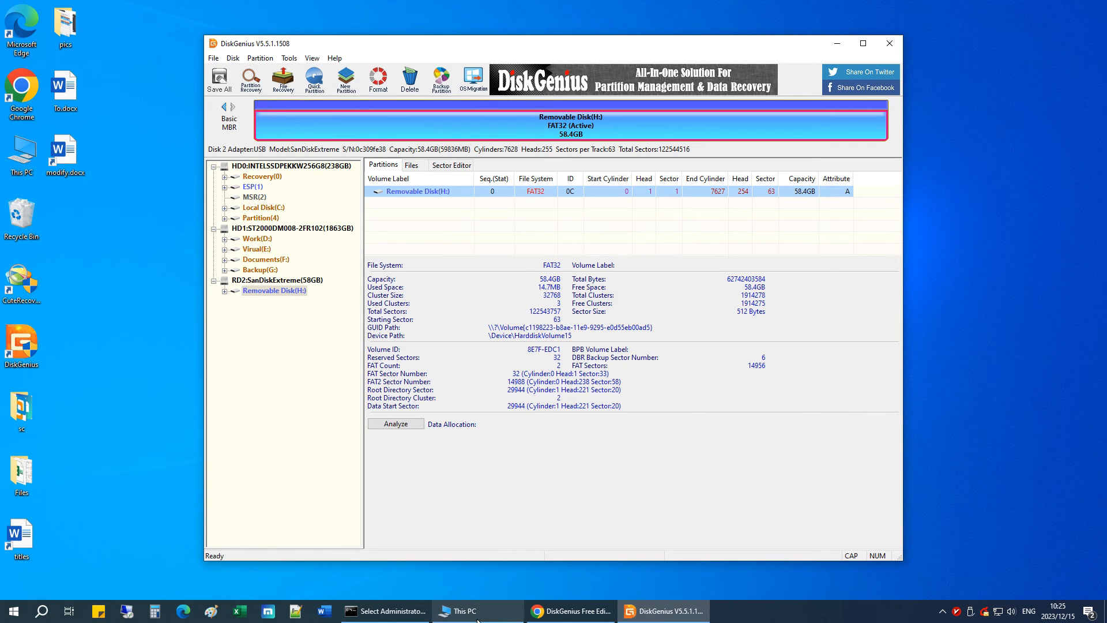
# From This PC, show the Properties of USB Drive (H:) confirming FAT32 and 58.4 GB capacity
pyautogui.click(478, 611)
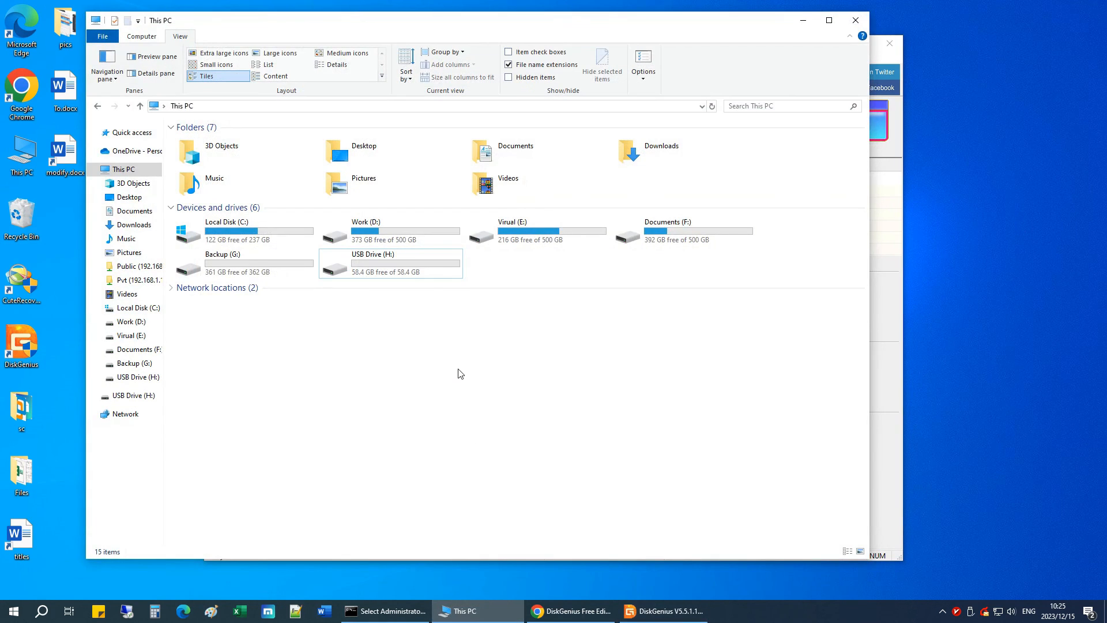
pyautogui.rightClick(373, 262)
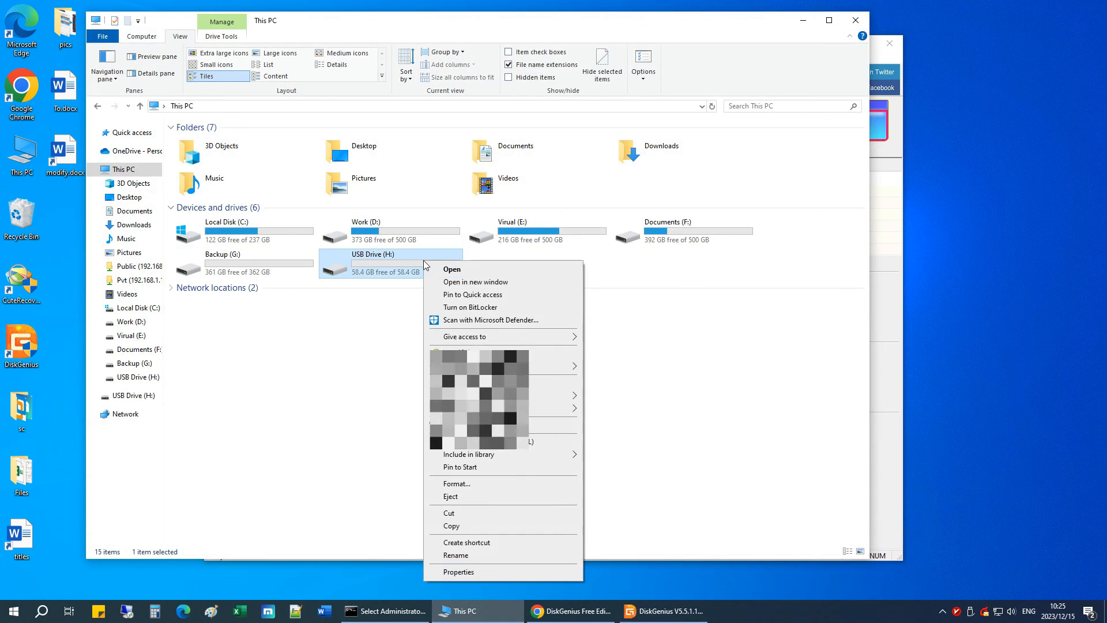
pyautogui.moveTo(493, 572)
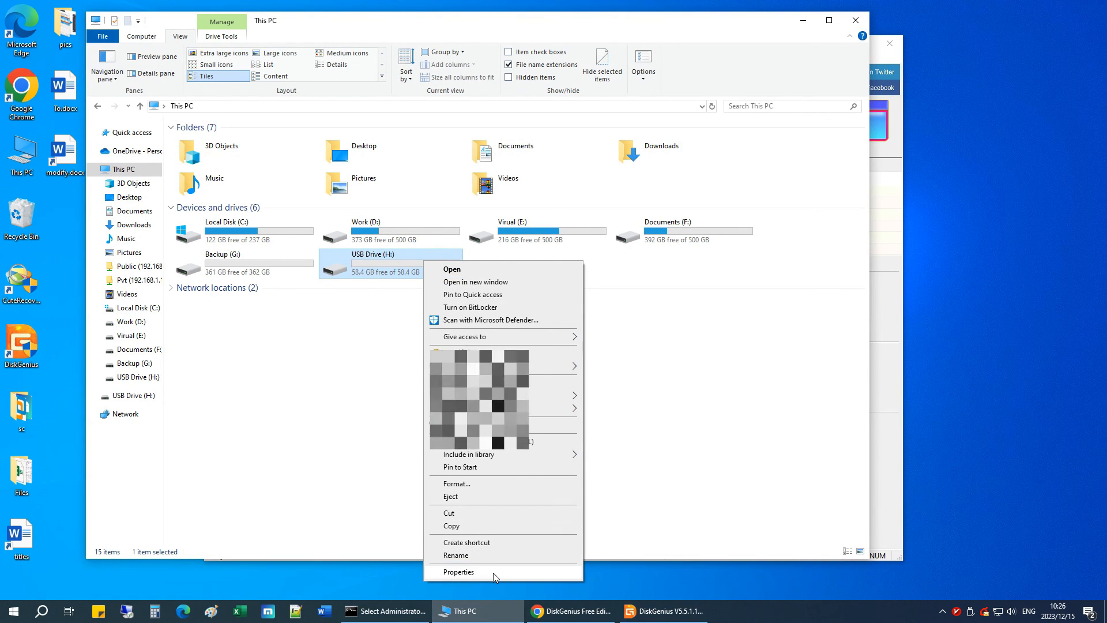
pyautogui.click(458, 572)
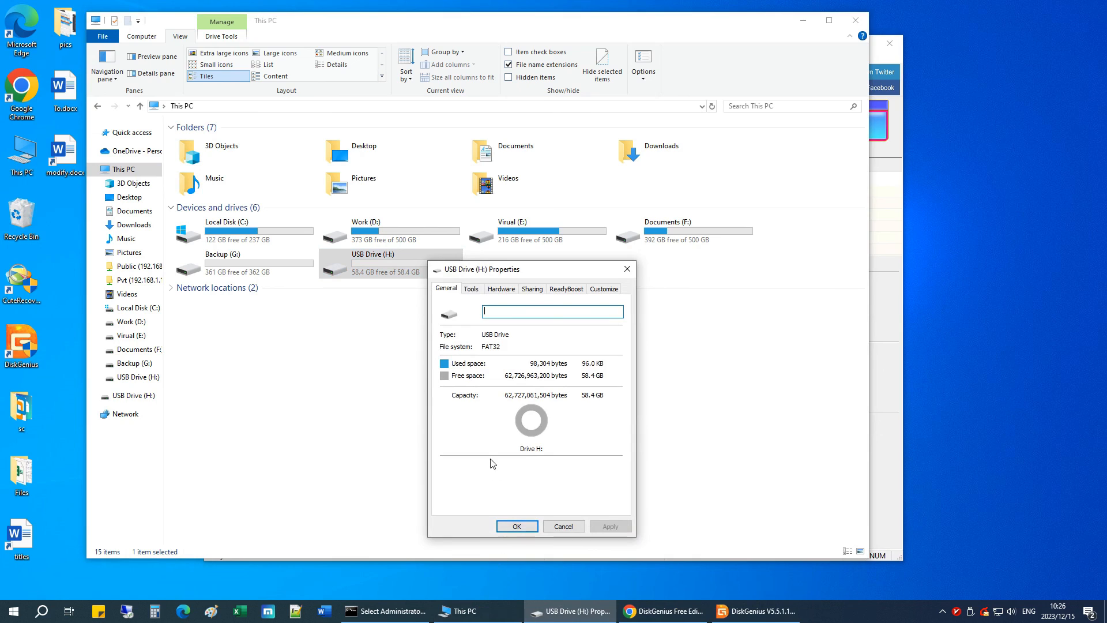